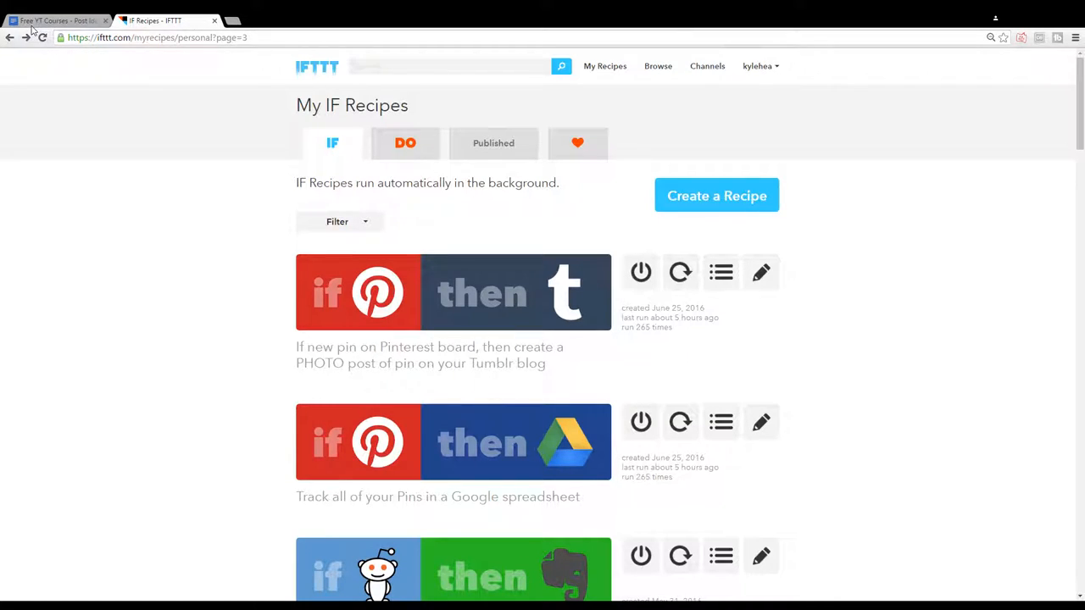
mouse_move(466, 303)
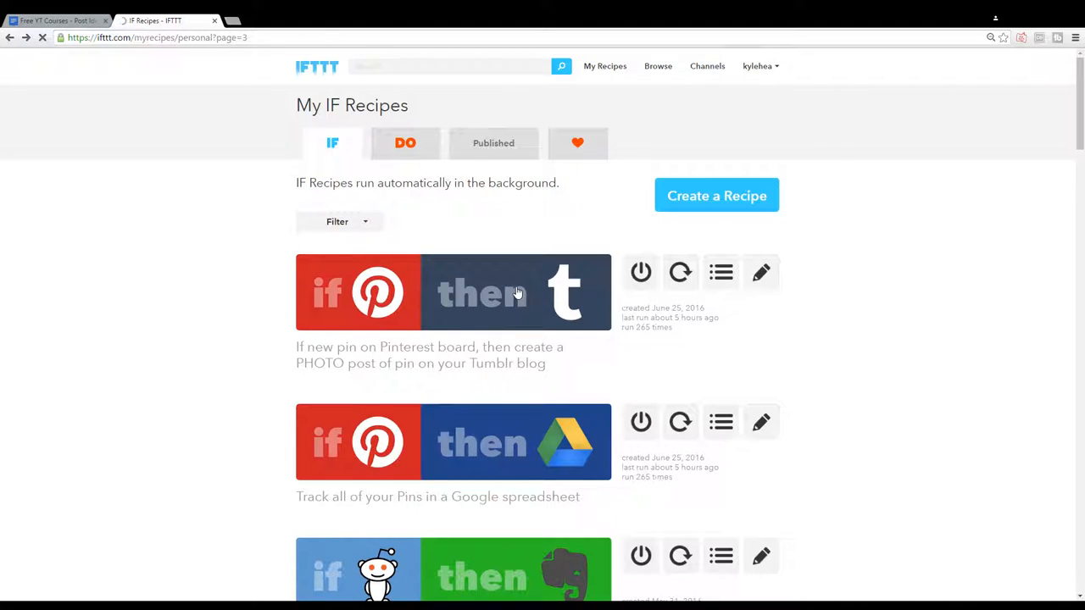
Step: Open the recipe that posts new Pinterest pins as Tumblr photo posts from My IF Recipes
click(452, 292)
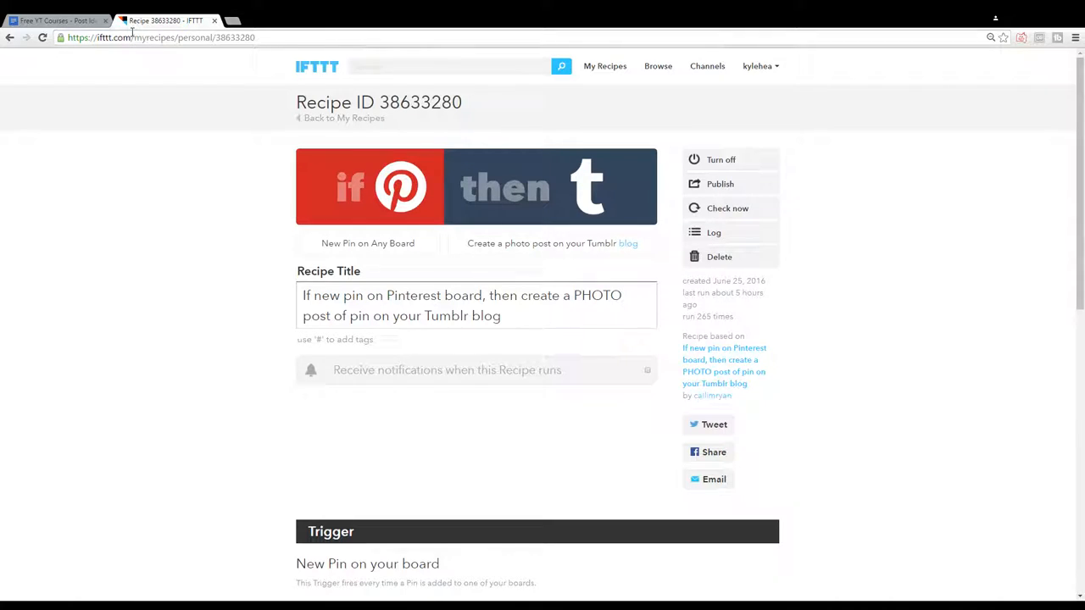